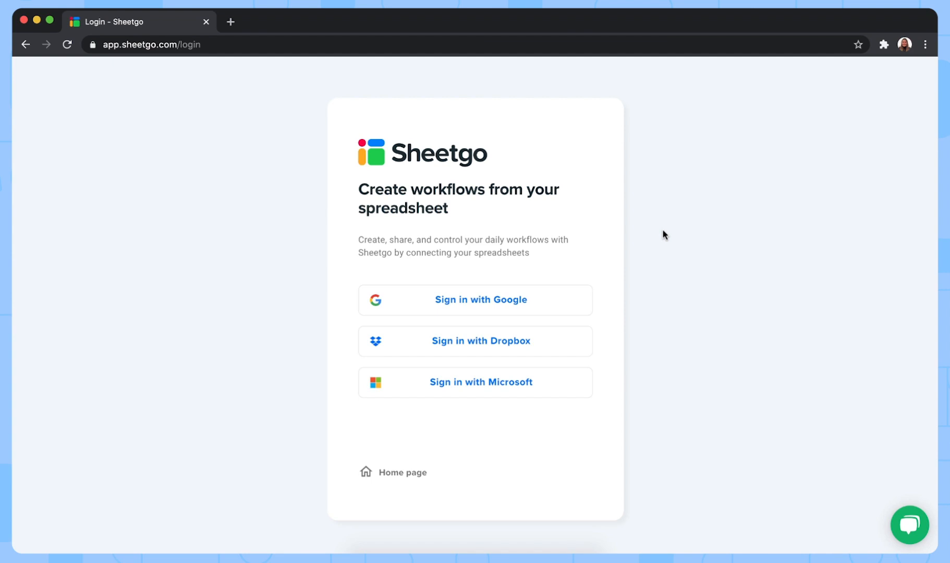
pyautogui.moveTo(588, 284)
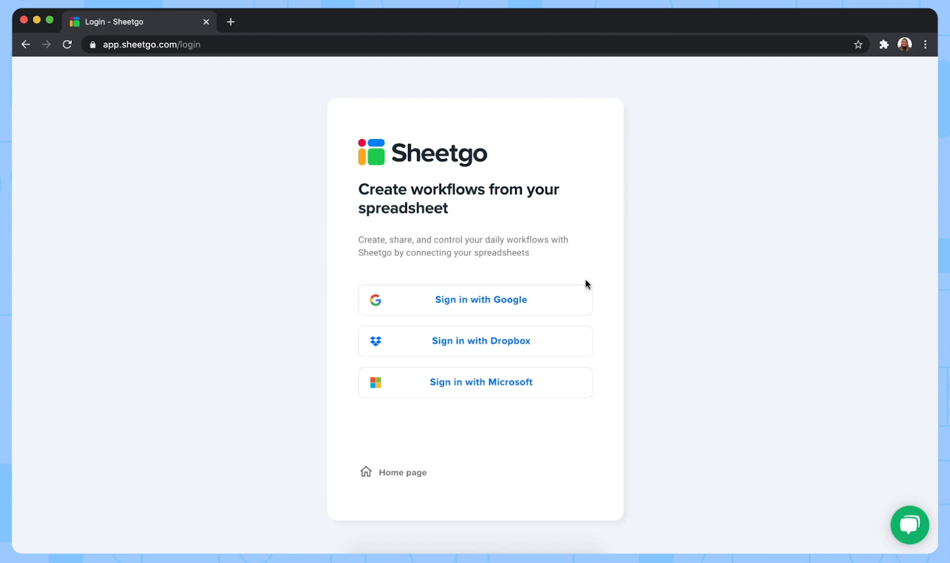
pyautogui.moveTo(774, 351)
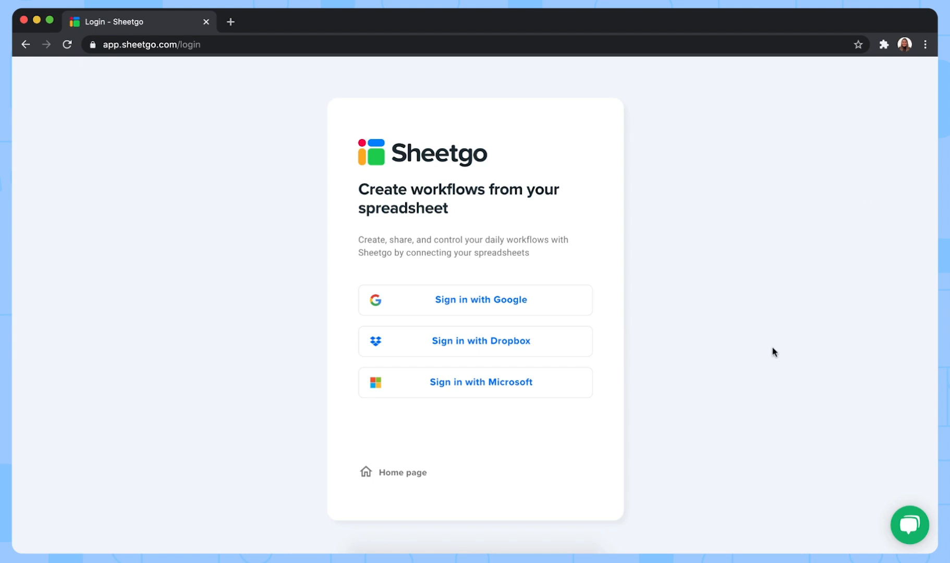
pyautogui.moveTo(535, 351)
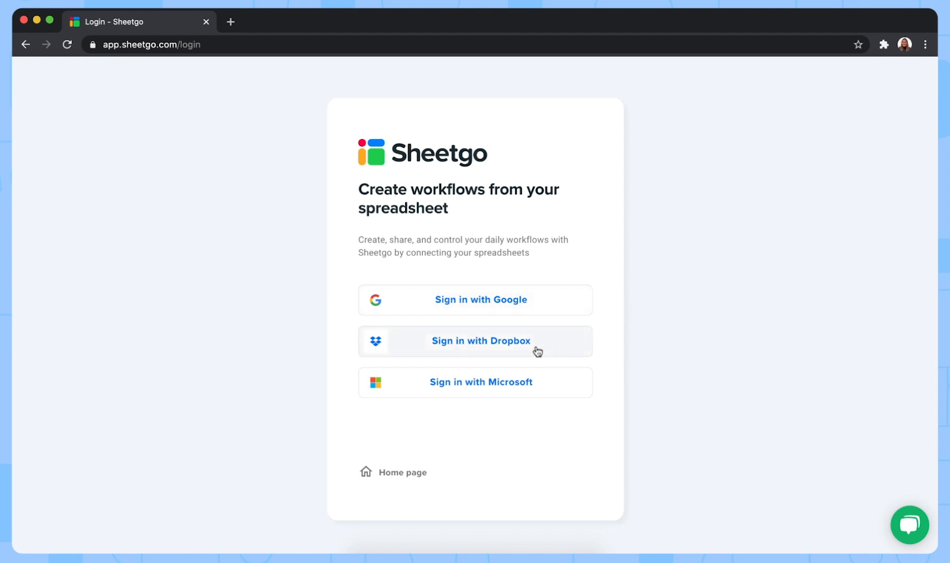
pyautogui.moveTo(735, 399)
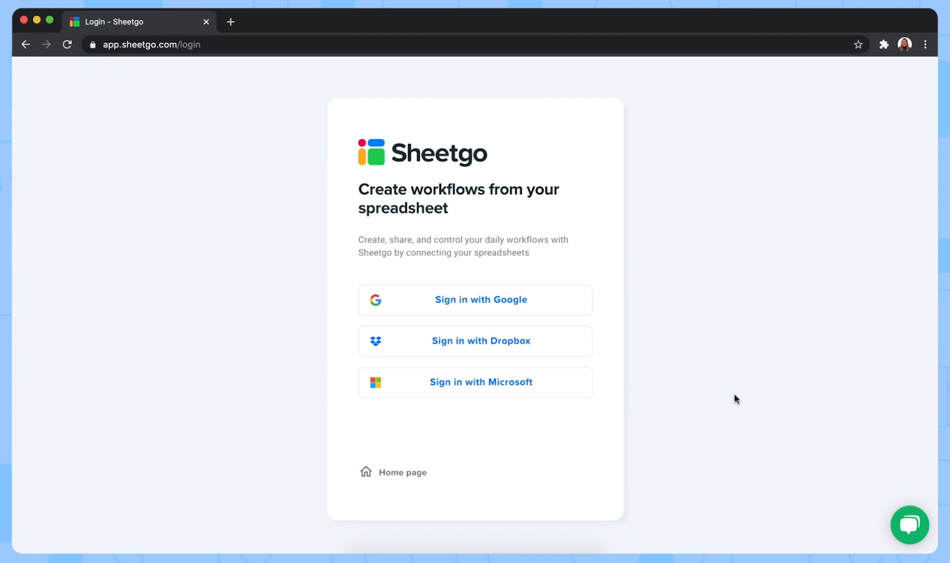
# Step: Sign in to Sheetgo with the work Microsoft account
pyautogui.click(475, 299)
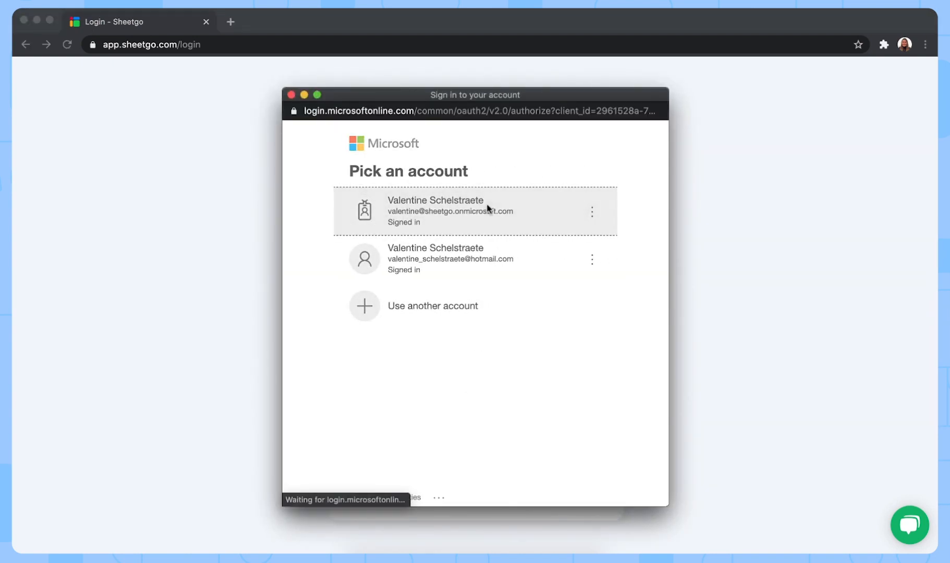
pyautogui.click(475, 210)
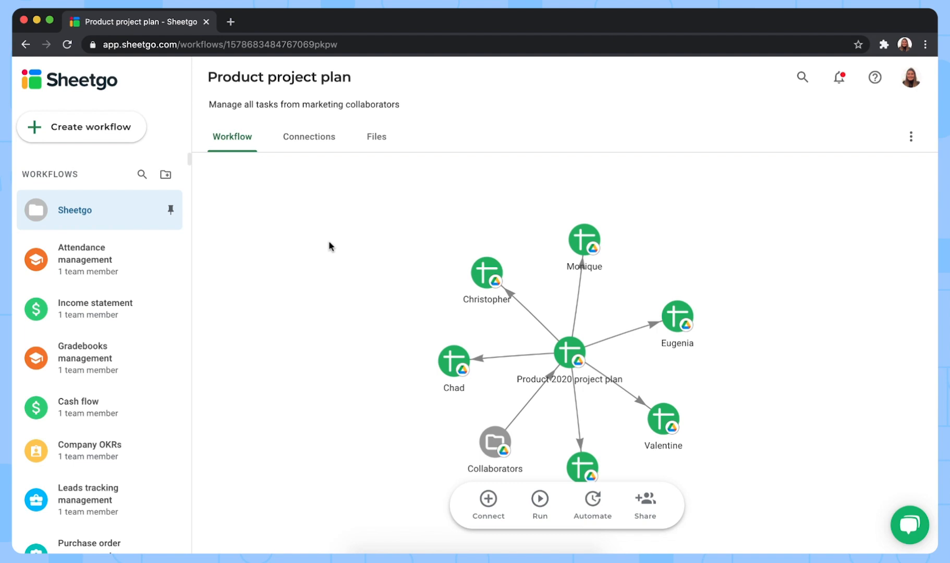
pyautogui.moveTo(93, 140)
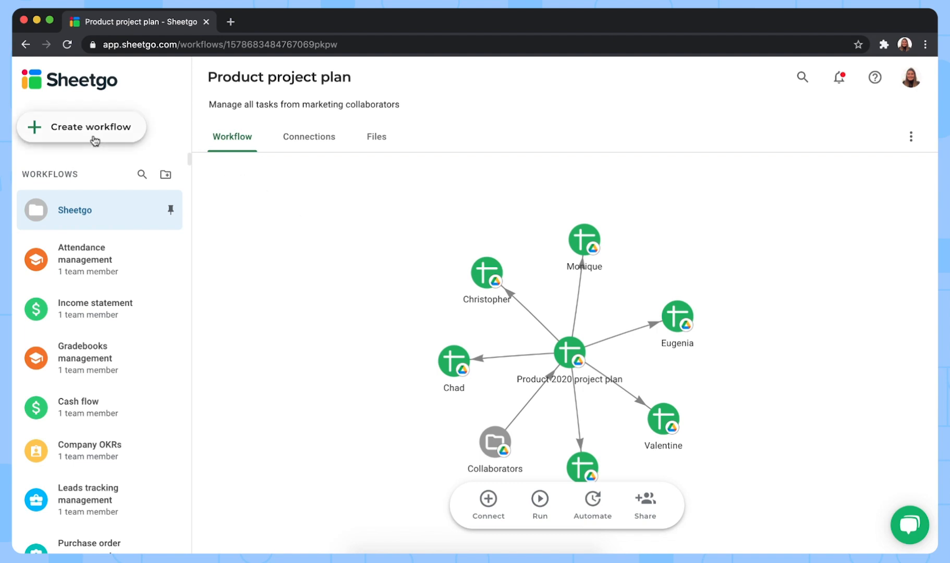
# Step: Create a new workflow with a connection and name it 'Excel to Google Sheets'
pyautogui.click(82, 127)
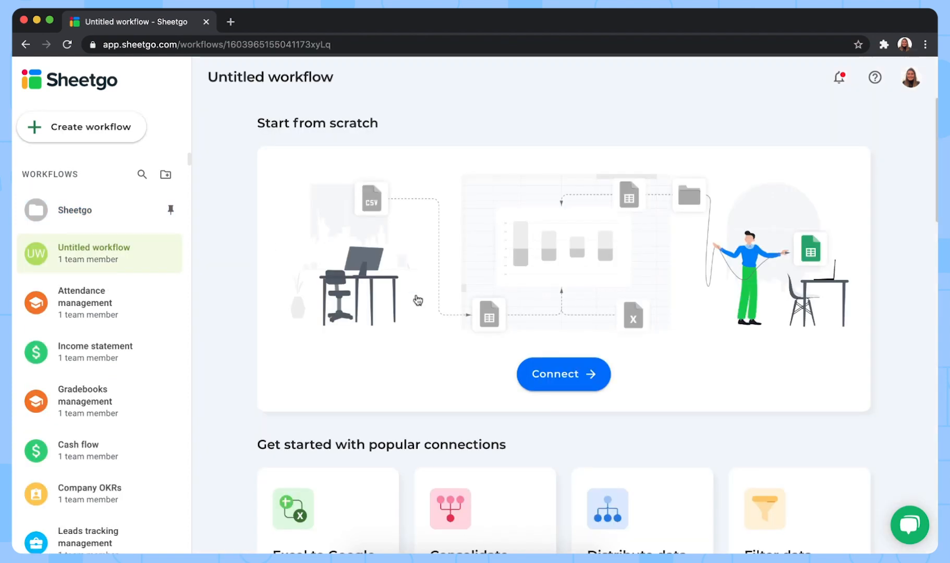
pyautogui.click(561, 374)
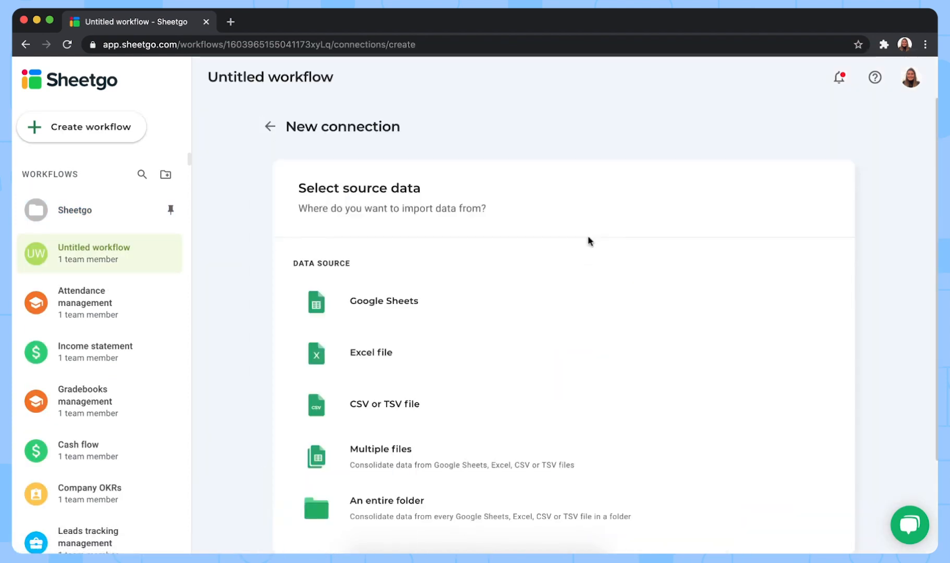
pyautogui.moveTo(269, 63)
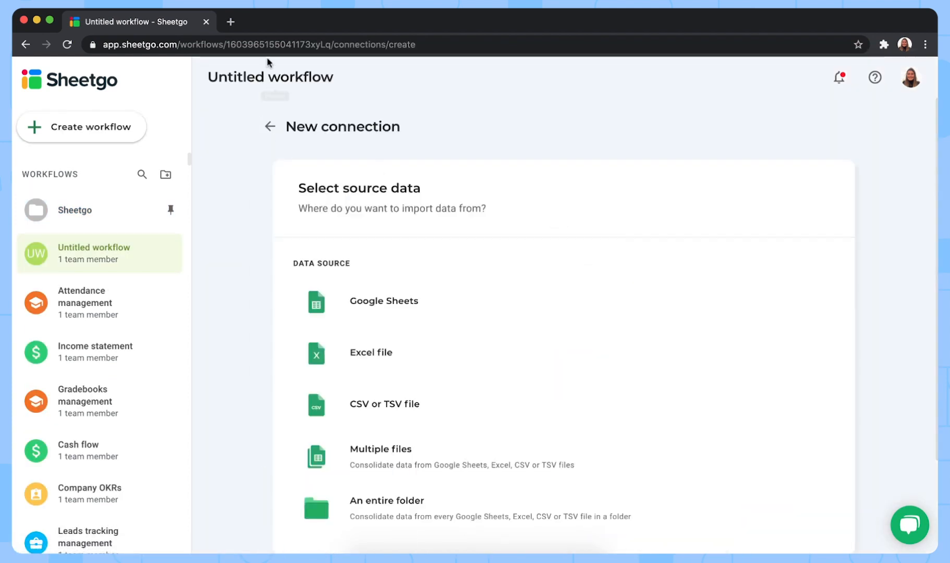
pyautogui.write('R')
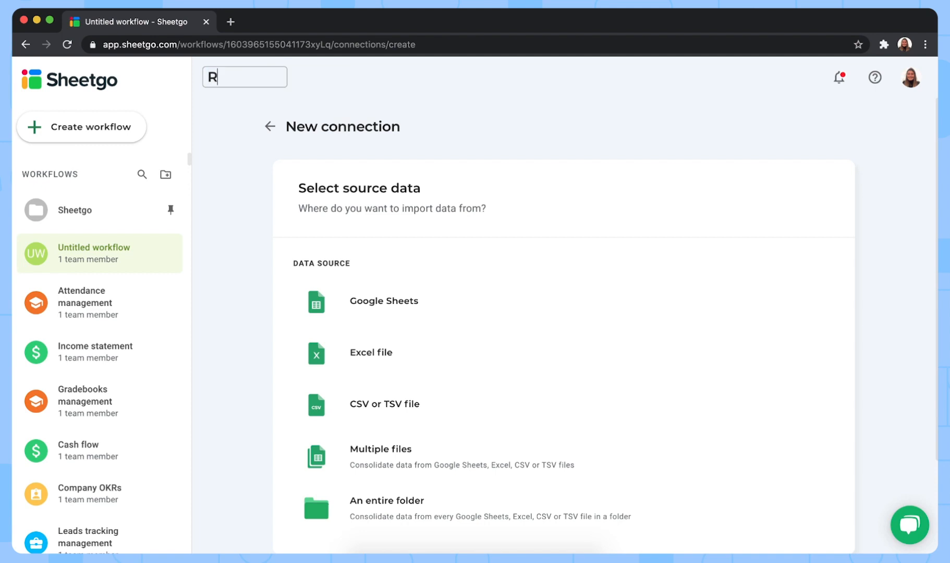
pyautogui.write('Excel to Google Sheets')
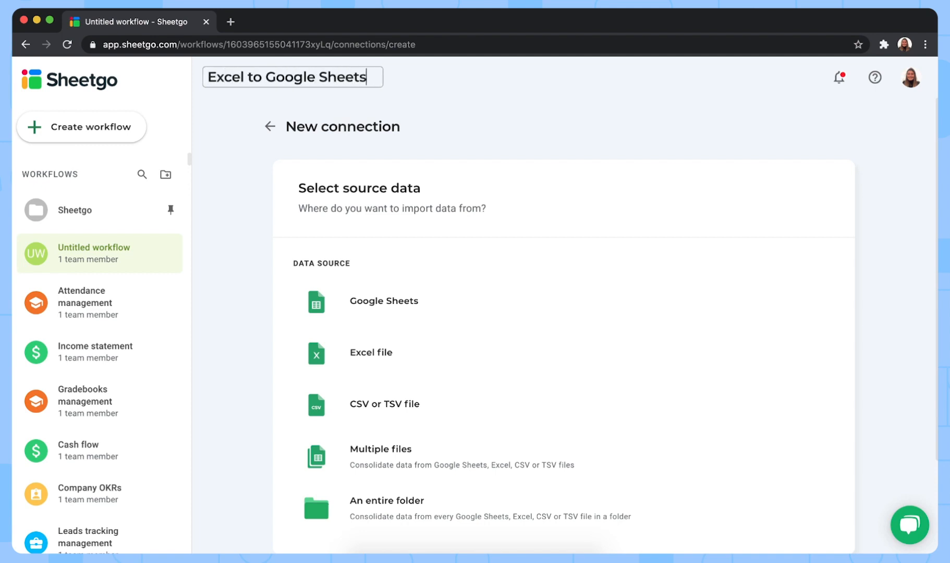
pyautogui.press('Return')
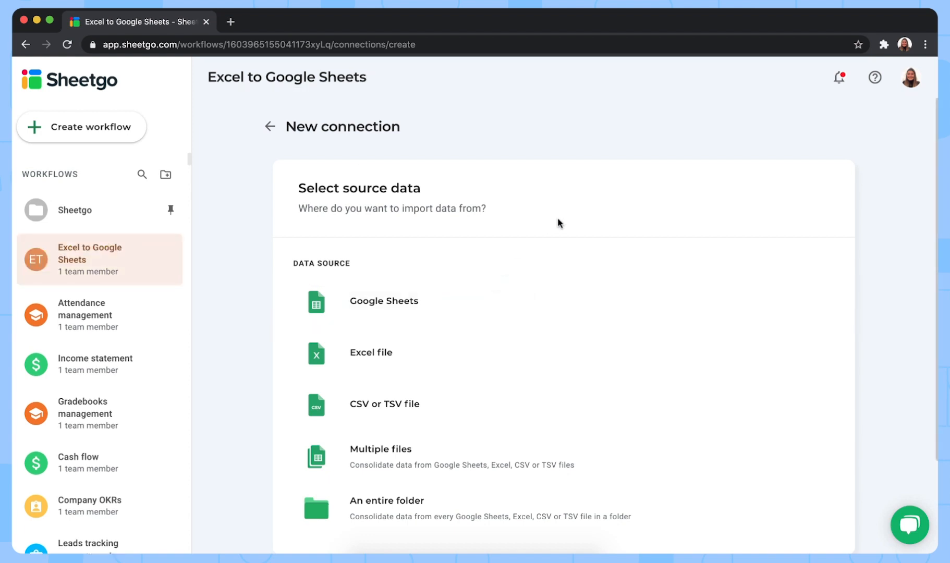
pyautogui.moveTo(560, 228)
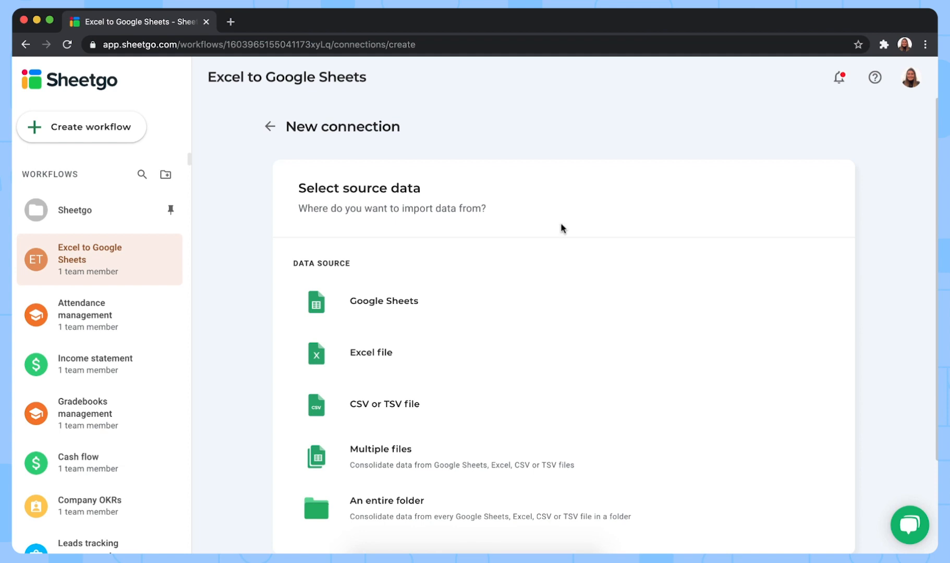
pyautogui.moveTo(627, 255)
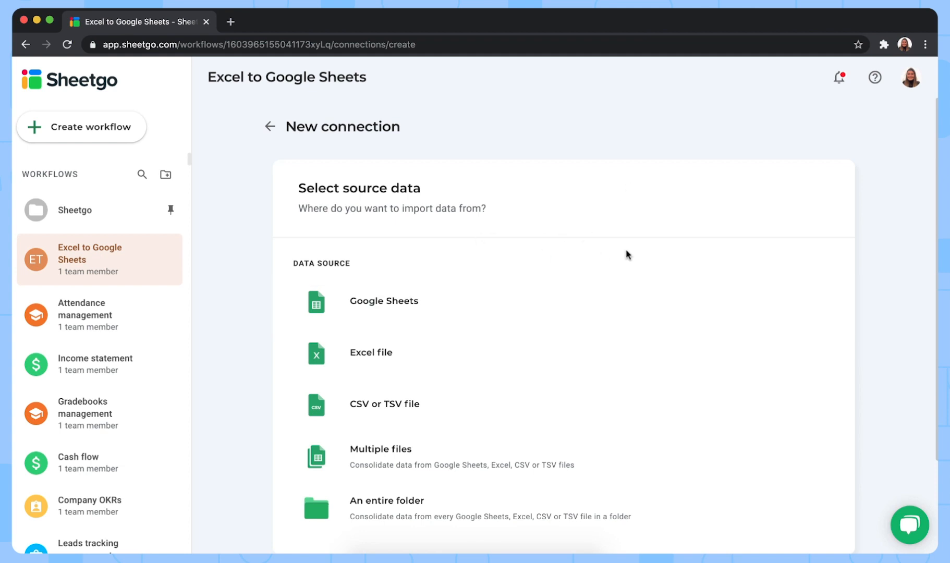
pyautogui.moveTo(599, 476)
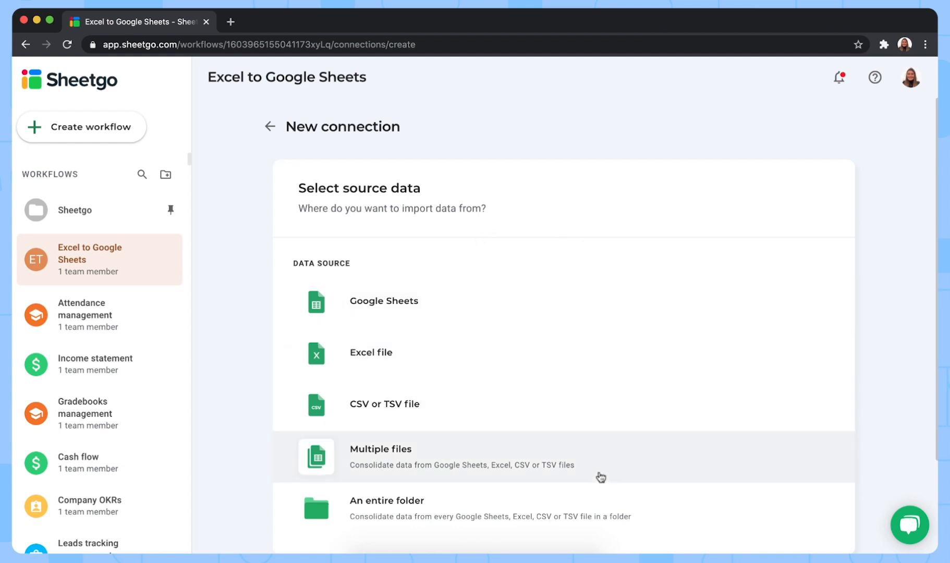
pyautogui.moveTo(596, 496)
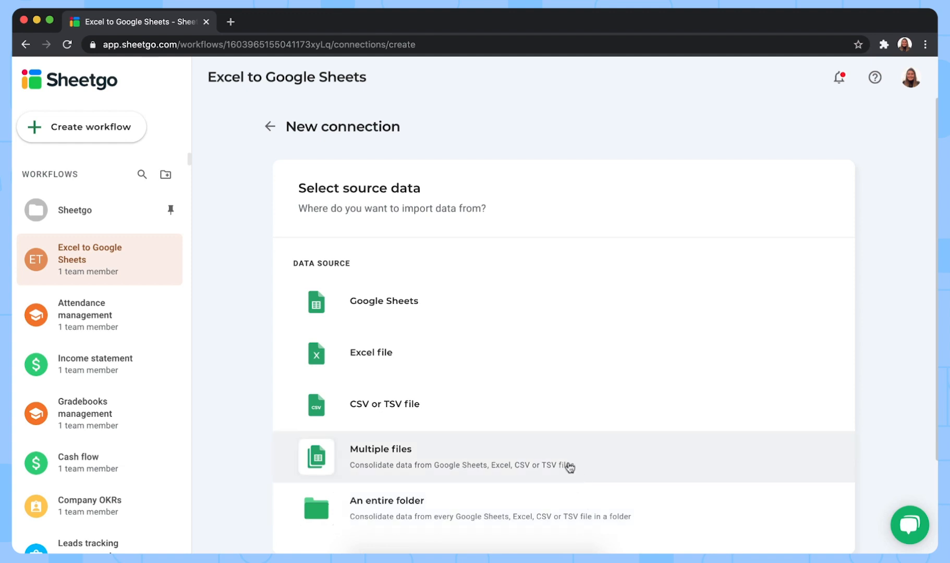
# Step: Pick 'Excel file' as the connection's data source
pyautogui.click(370, 352)
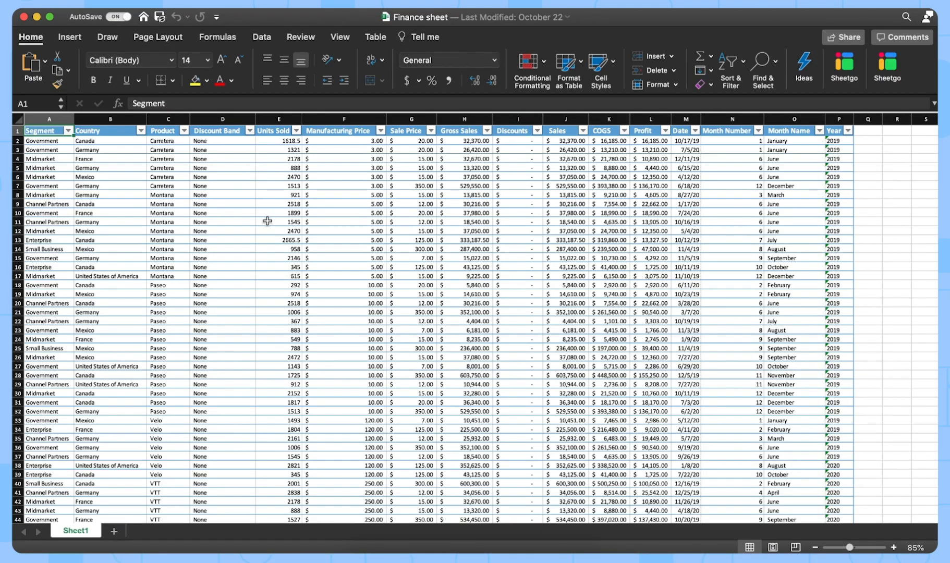
pyautogui.moveTo(359, 190)
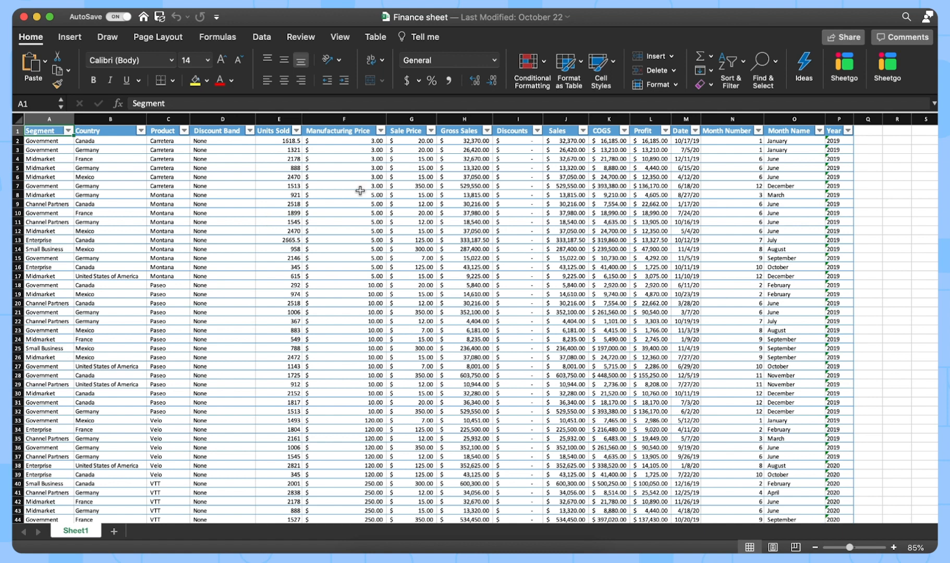
pyautogui.moveTo(216, 255)
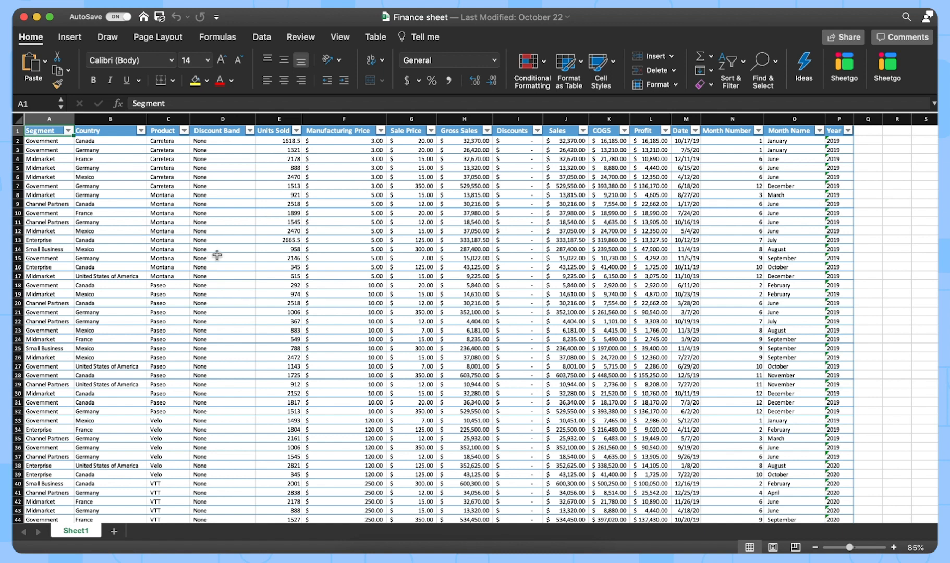
pyautogui.moveTo(314, 257)
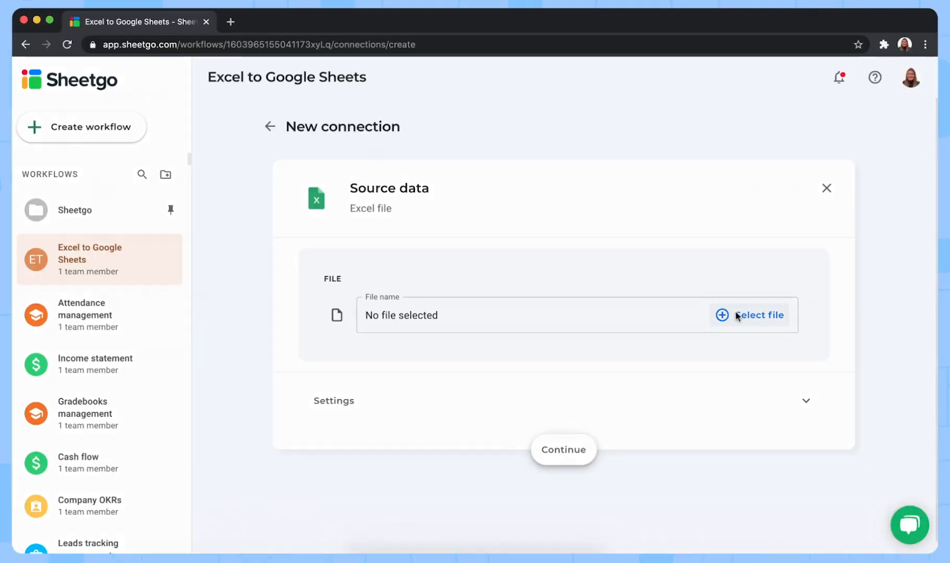
# Step: Select Finance sheet.xlsx from OneDrive as the source file
pyautogui.click(757, 314)
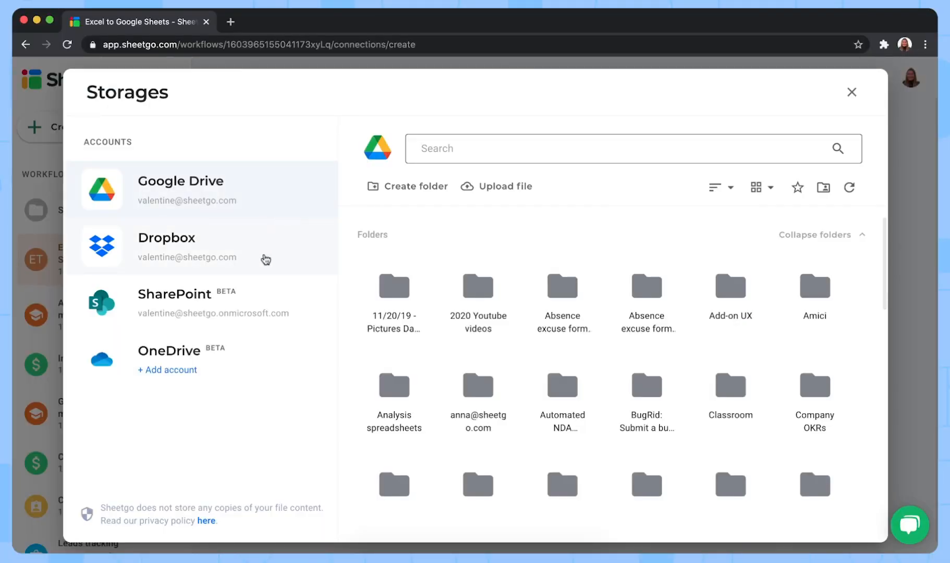
pyautogui.moveTo(283, 287)
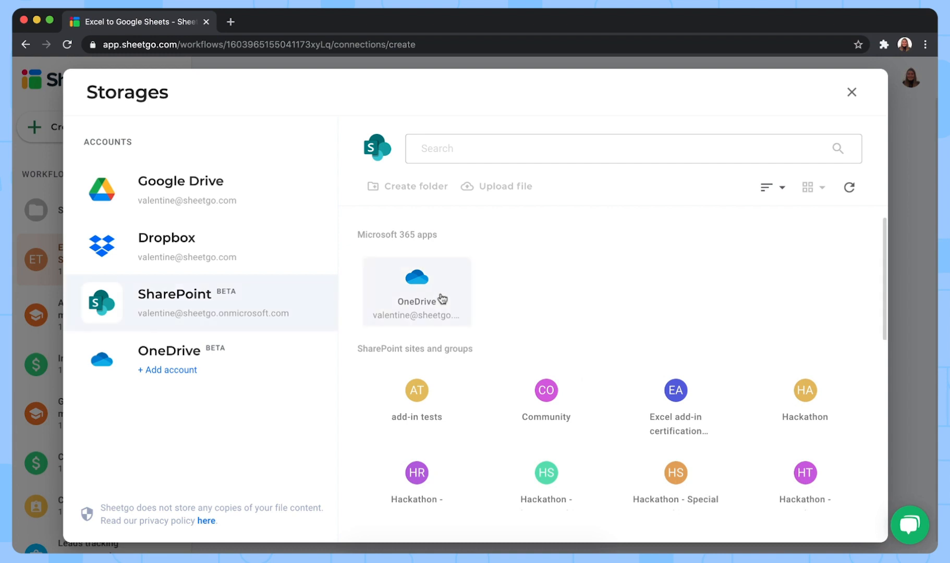
pyautogui.click(416, 291)
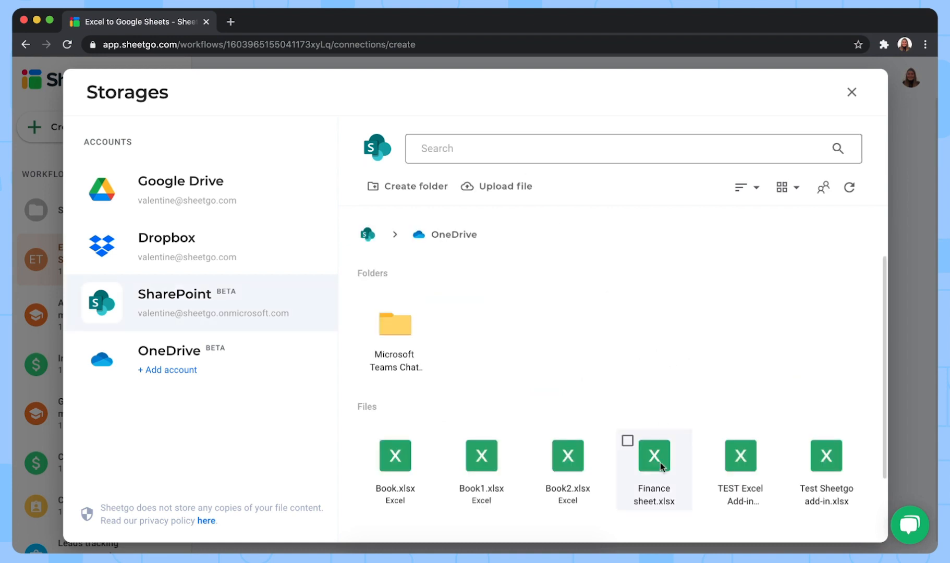
pyautogui.click(628, 441)
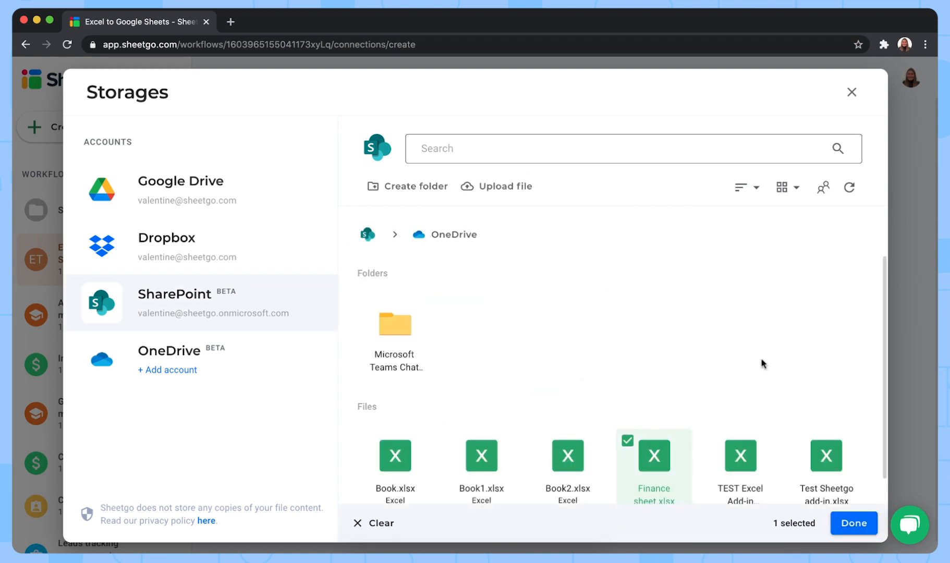
pyautogui.click(852, 522)
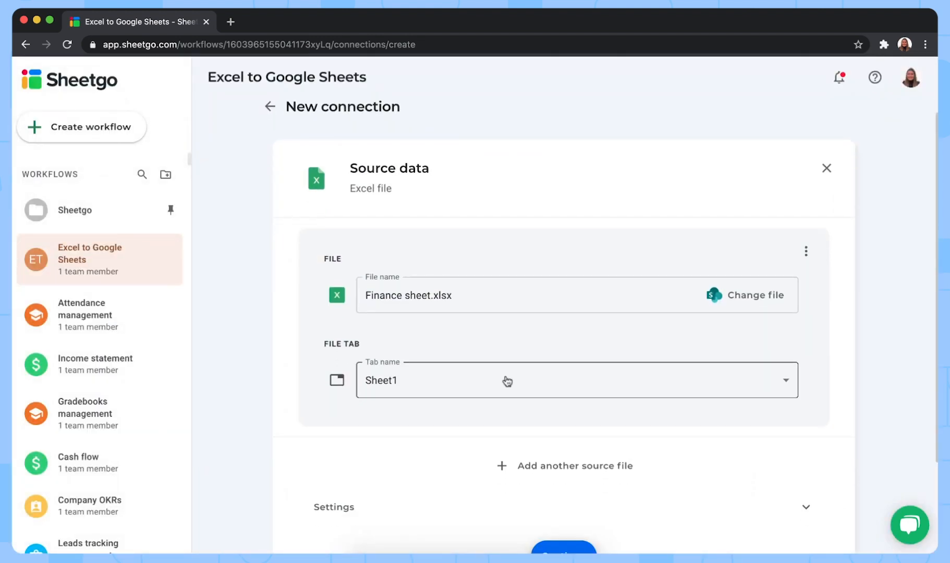
pyautogui.moveTo(436, 384)
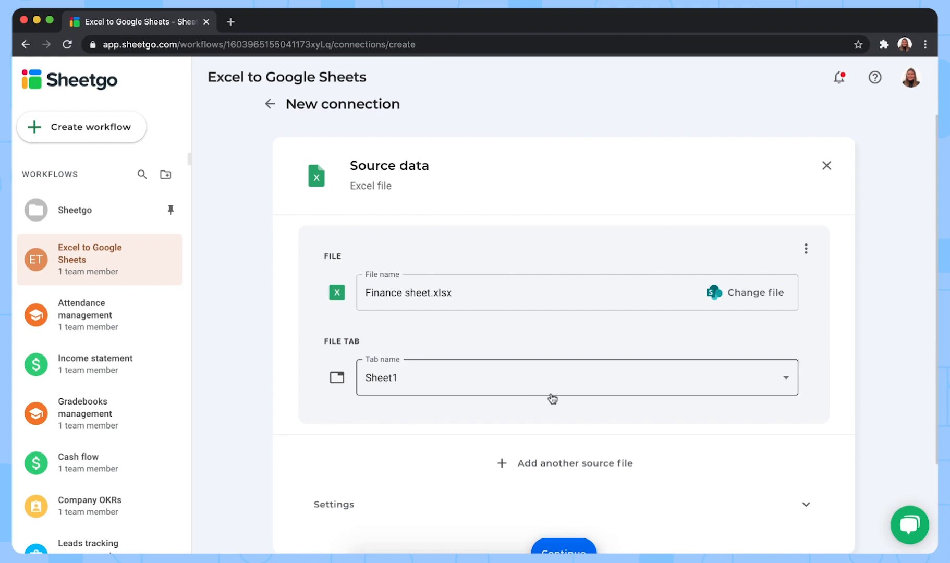
pyautogui.moveTo(532, 396)
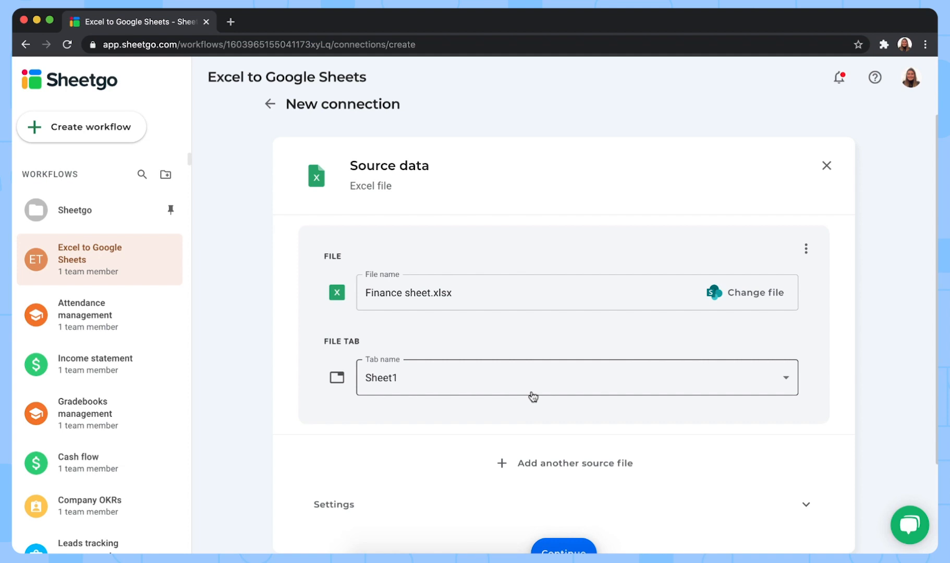
pyautogui.moveTo(553, 384)
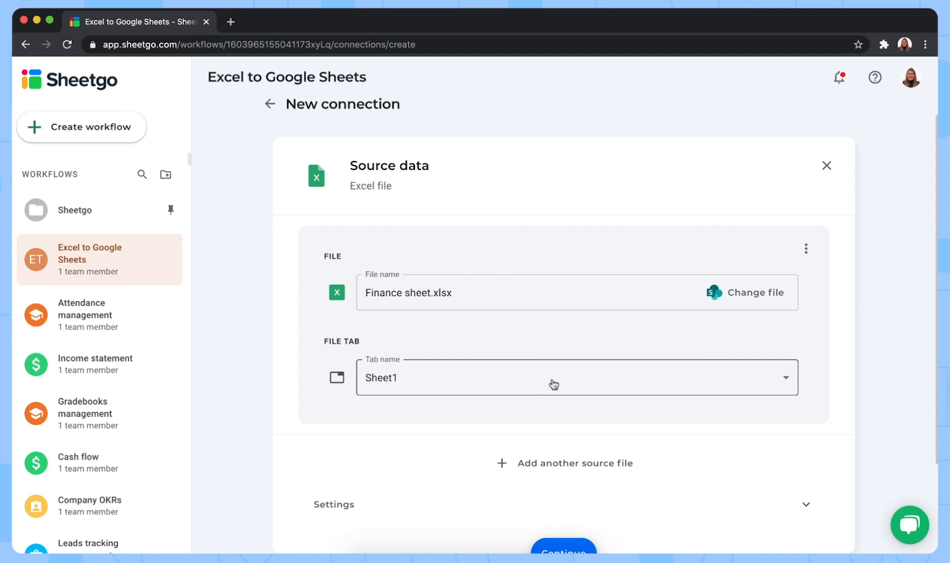
pyautogui.moveTo(572, 440)
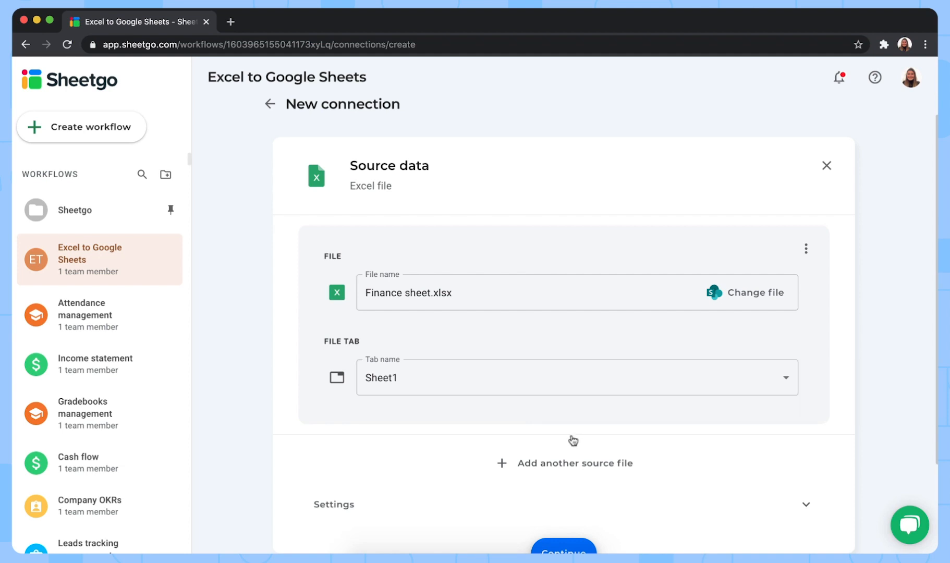
# Step: Continue past the source and scroll to the Send data destinations
pyautogui.click(562, 551)
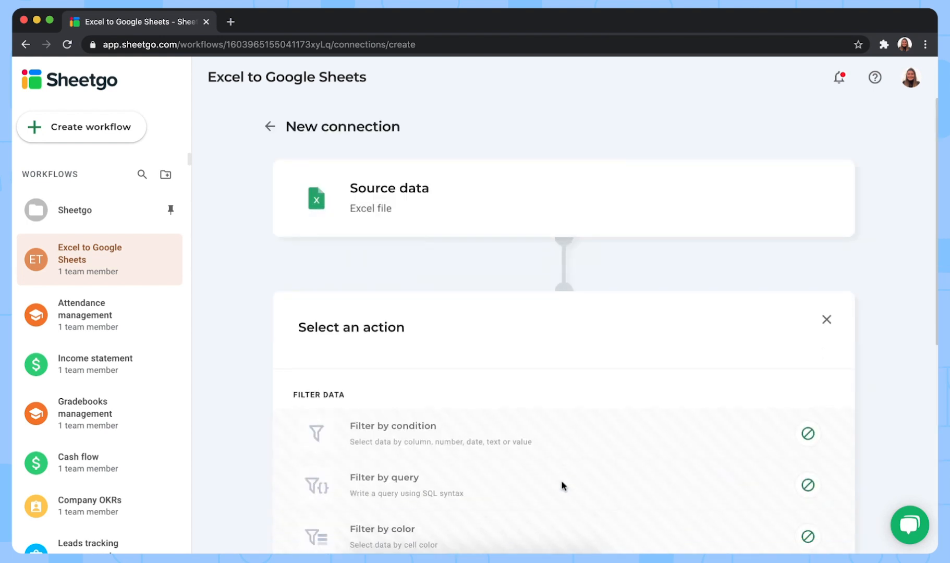
pyautogui.scroll(-3)
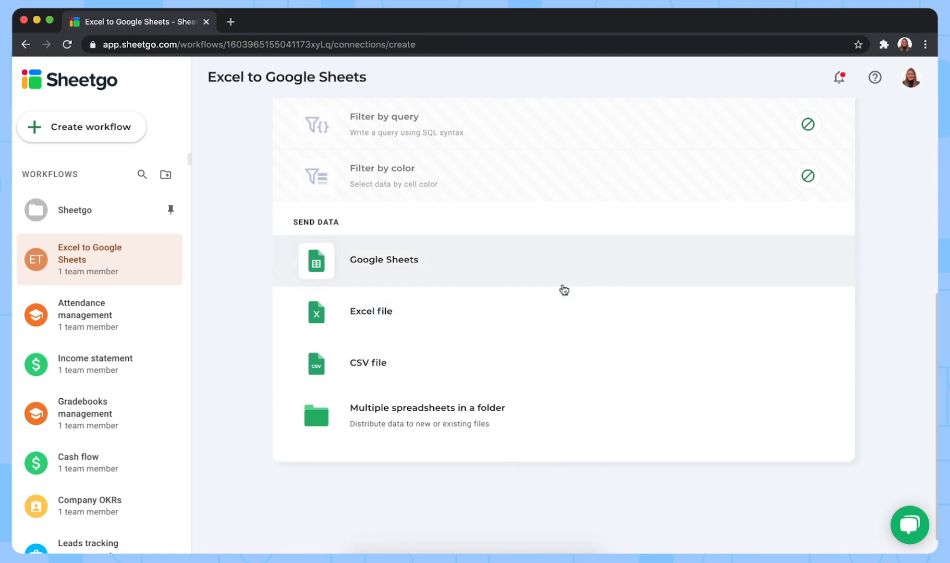
pyautogui.moveTo(605, 276)
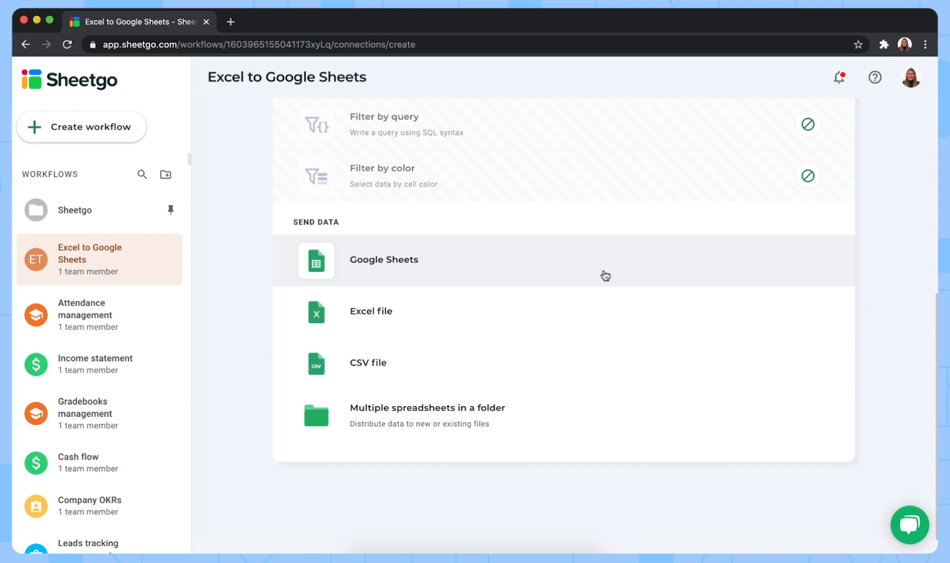
# Step: Send to a new Google Sheet 'Finances 2020' with tab 'Excel import'
pyautogui.click(383, 259)
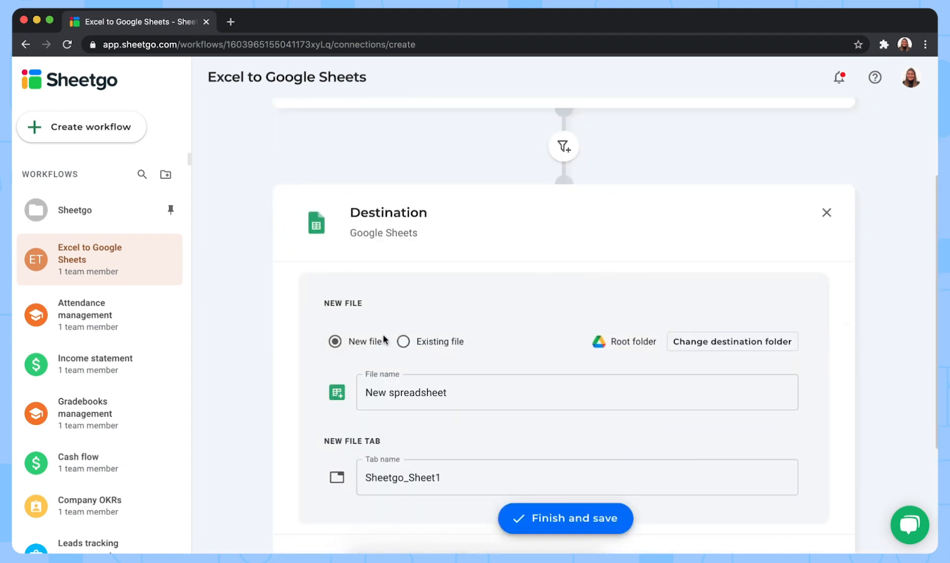
pyautogui.moveTo(403, 347)
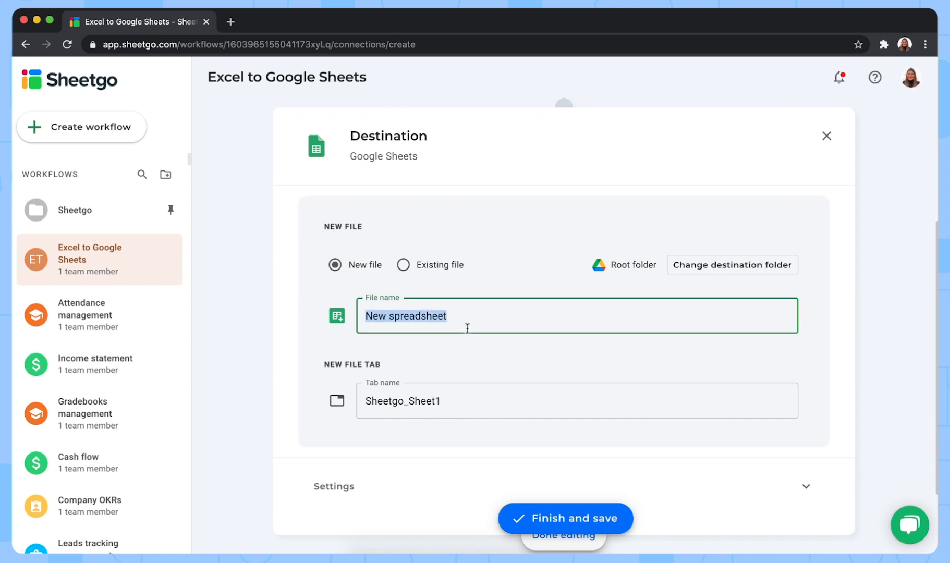
pyautogui.write('Finan')
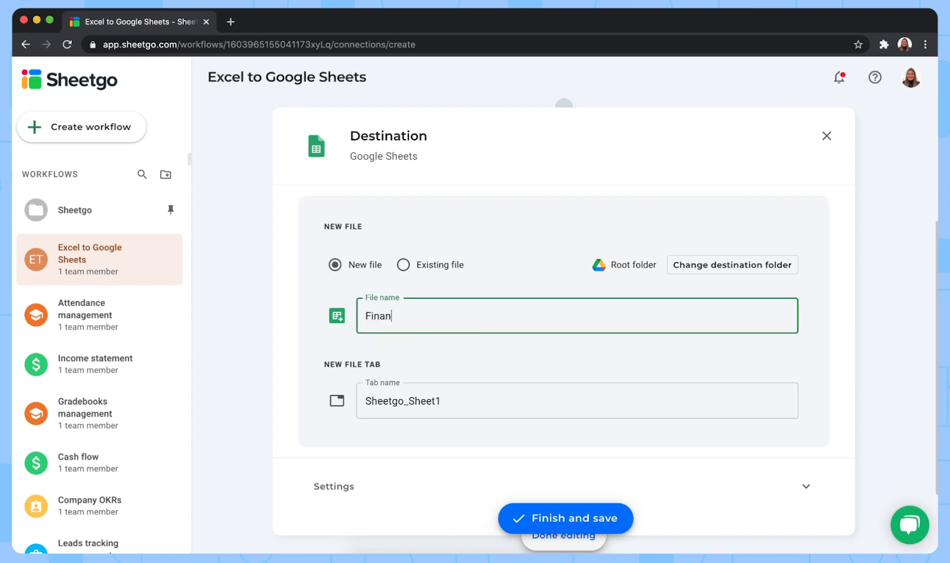
pyautogui.write('ces 2020')
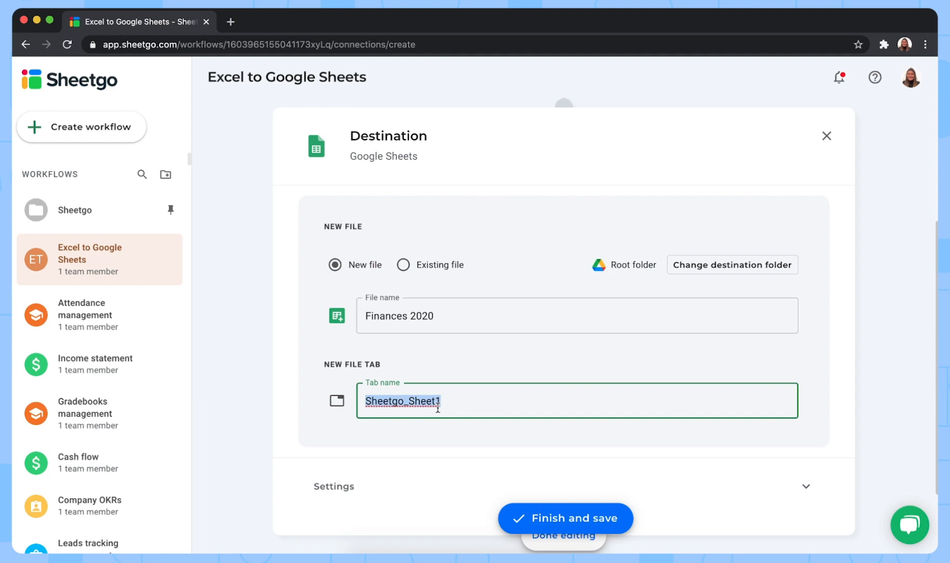
pyautogui.write('Excel')
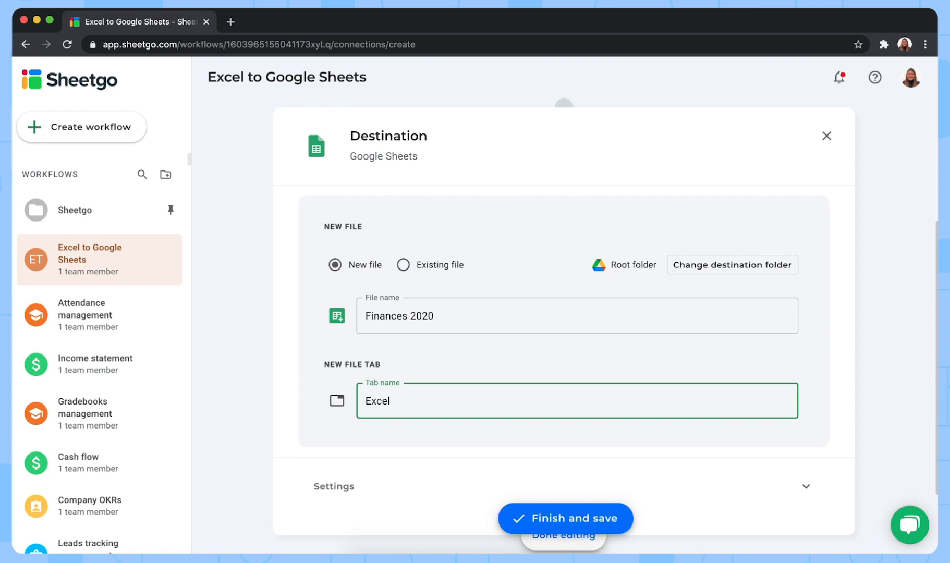
pyautogui.write('import')
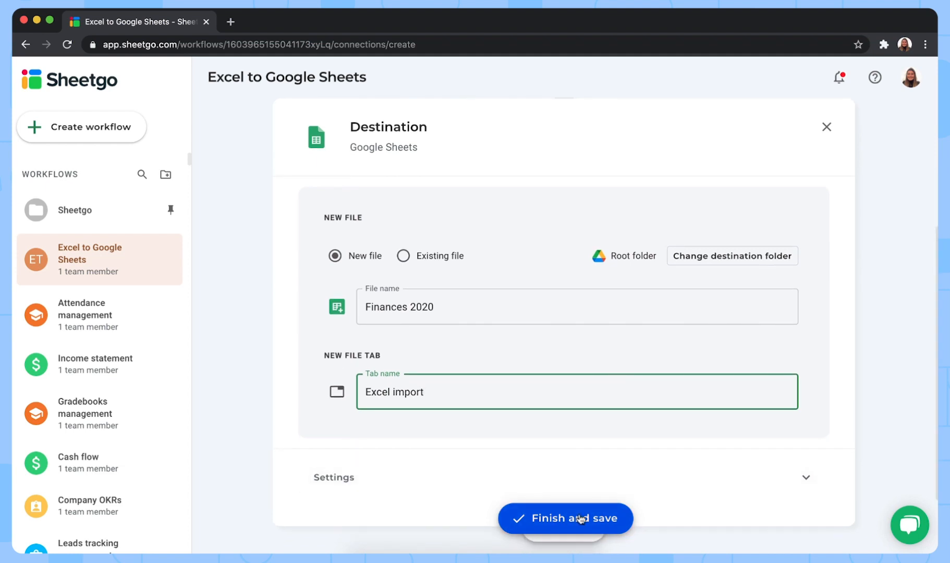
# Step: Finish and save the Excel-to-Finances 2020 connection
pyautogui.click(565, 518)
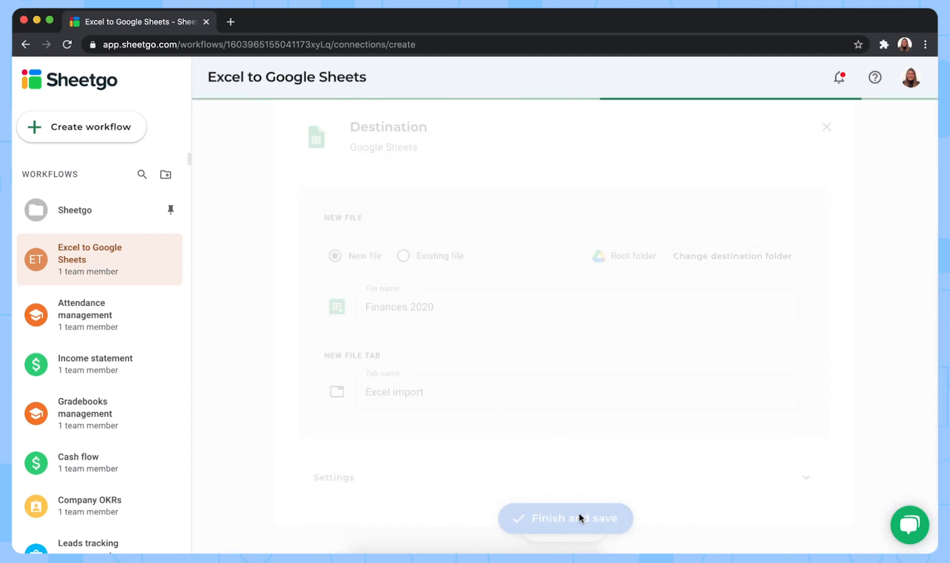
pyautogui.click(564, 518)
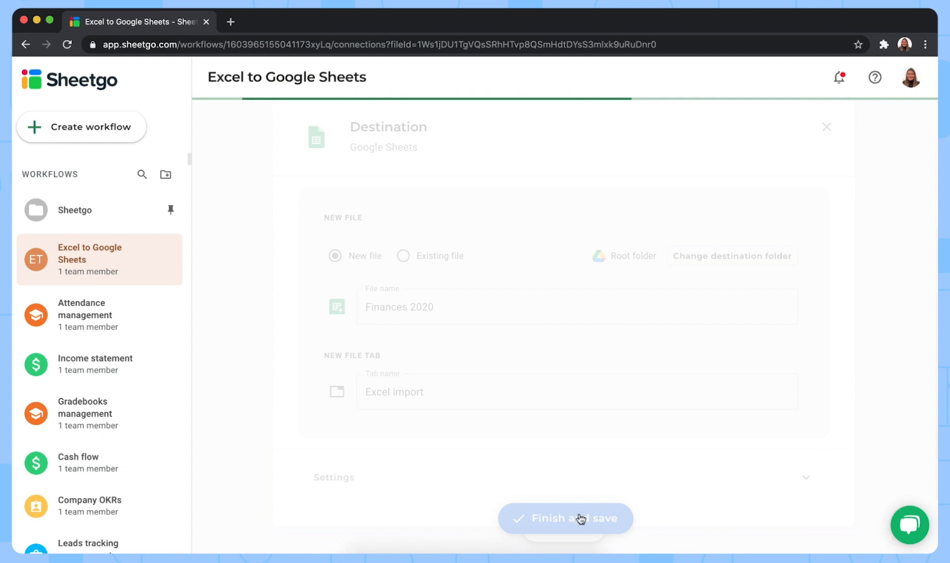
pyautogui.click(565, 518)
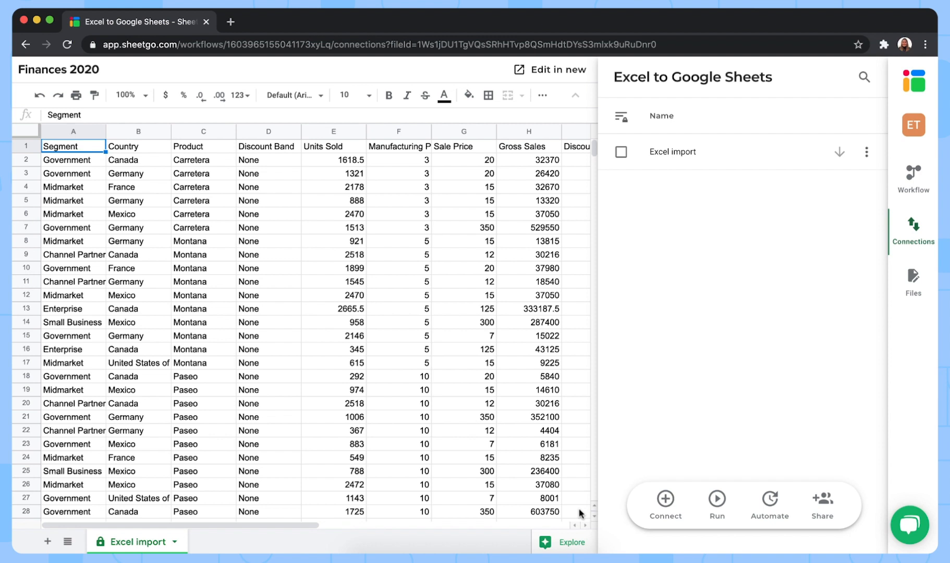
pyautogui.moveTo(433, 395)
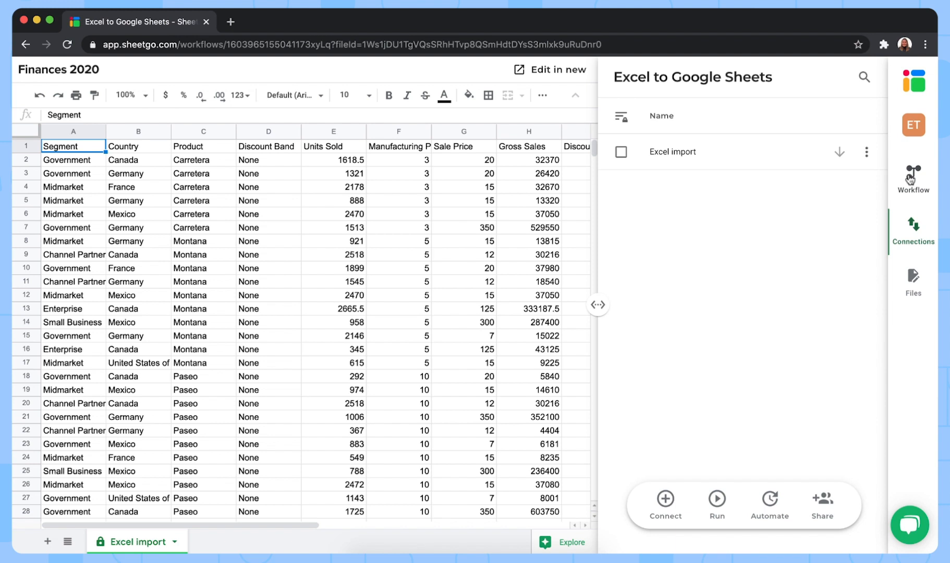
# Step: View the workflow diagram linking Finance sheet.xlsx to Finances 2020
pyautogui.click(913, 178)
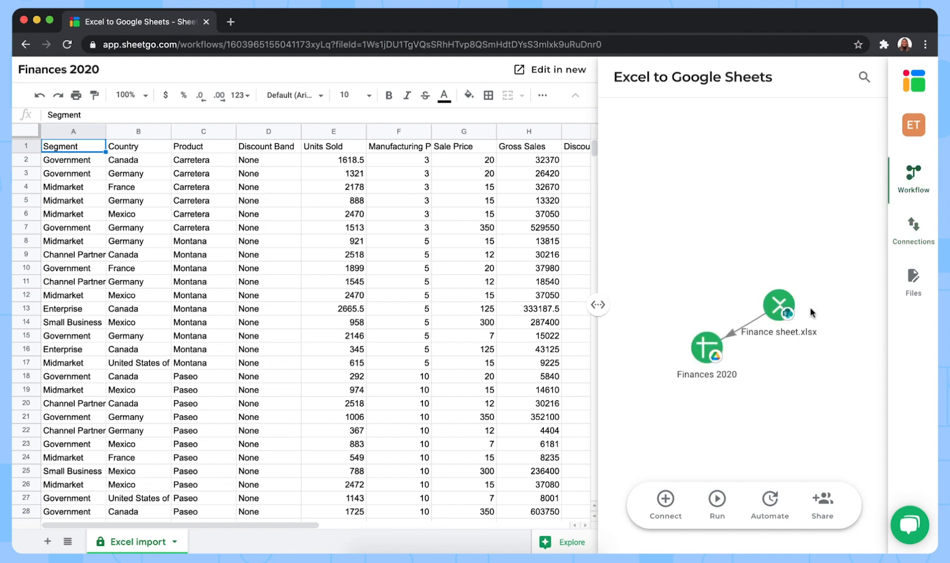
pyautogui.moveTo(785, 311)
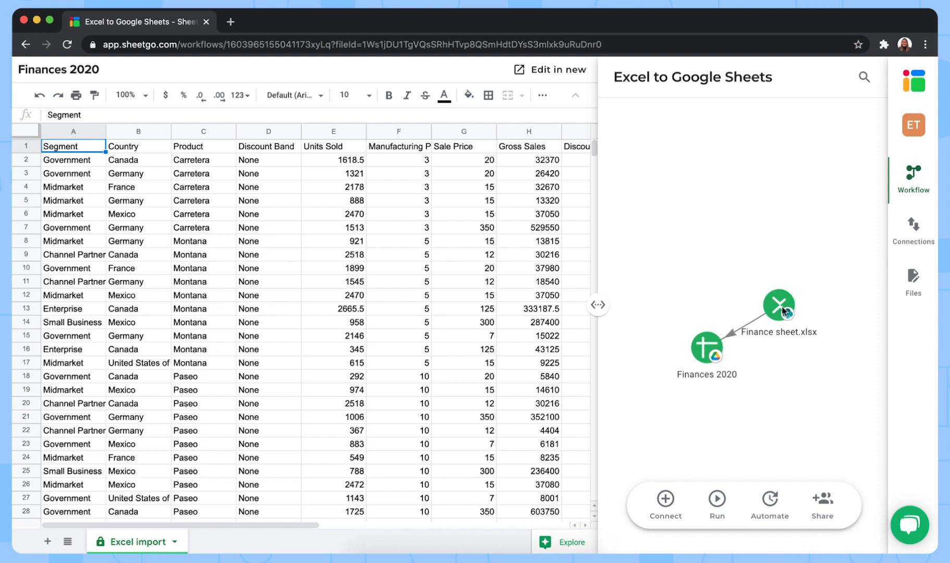
pyautogui.moveTo(720, 380)
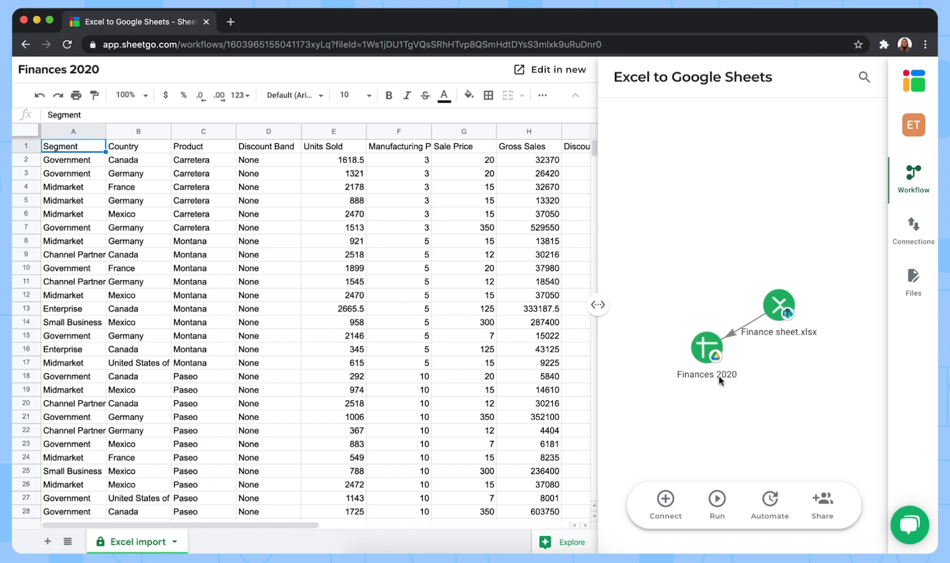
pyautogui.moveTo(710, 390)
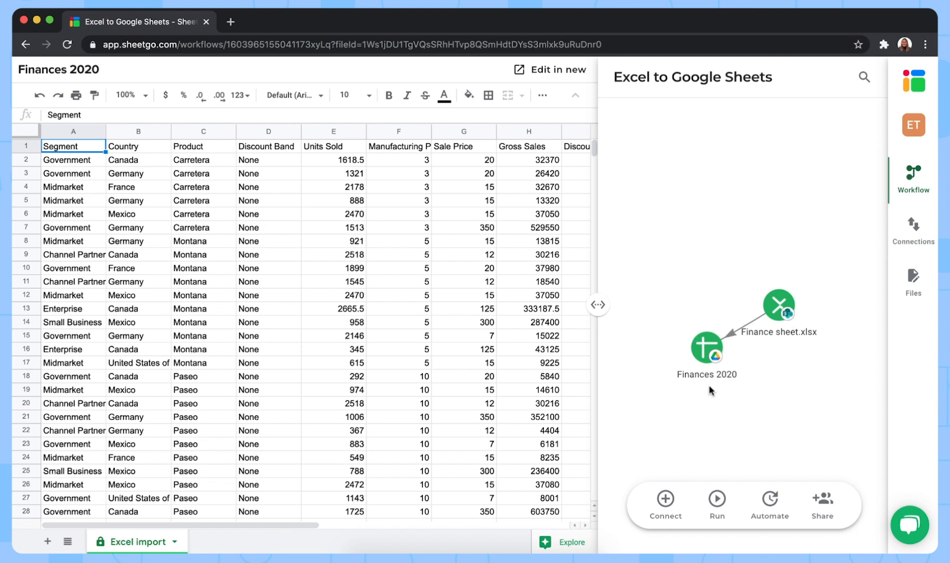
pyautogui.moveTo(519, 403)
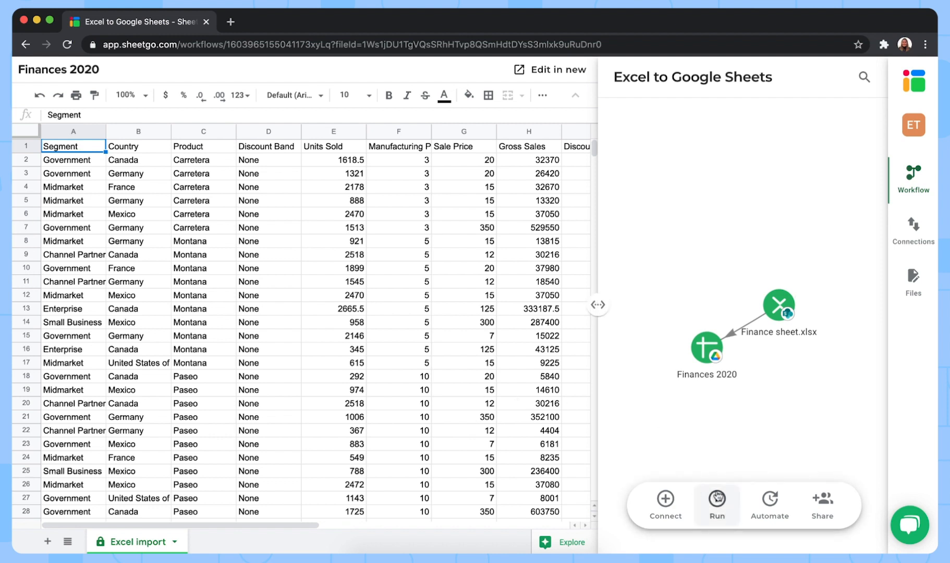
pyautogui.moveTo(717, 504)
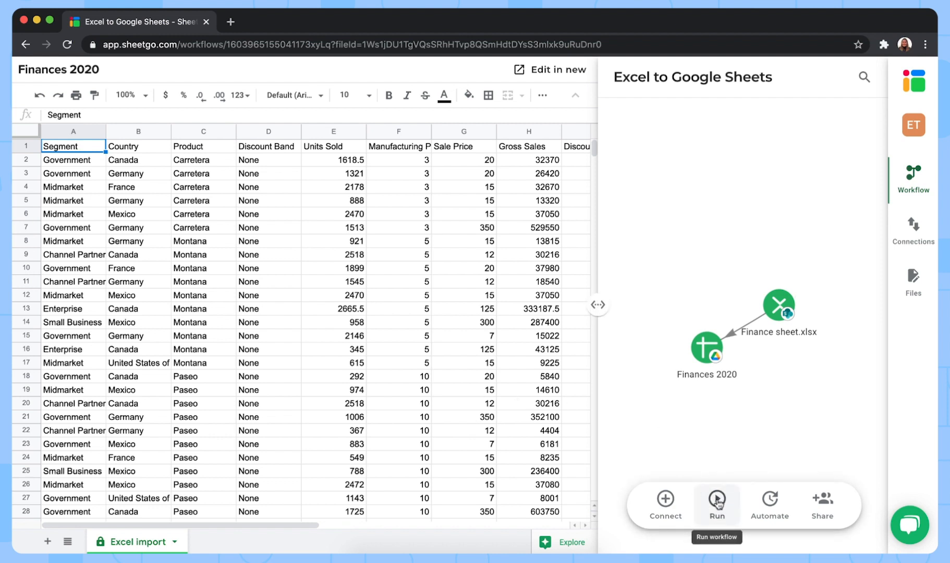
pyautogui.moveTo(710, 390)
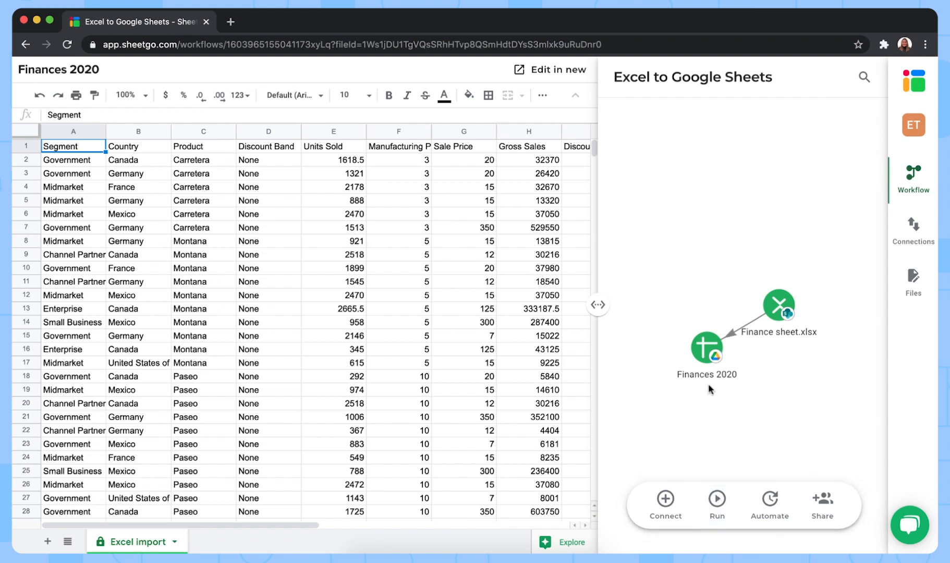
pyautogui.moveTo(726, 448)
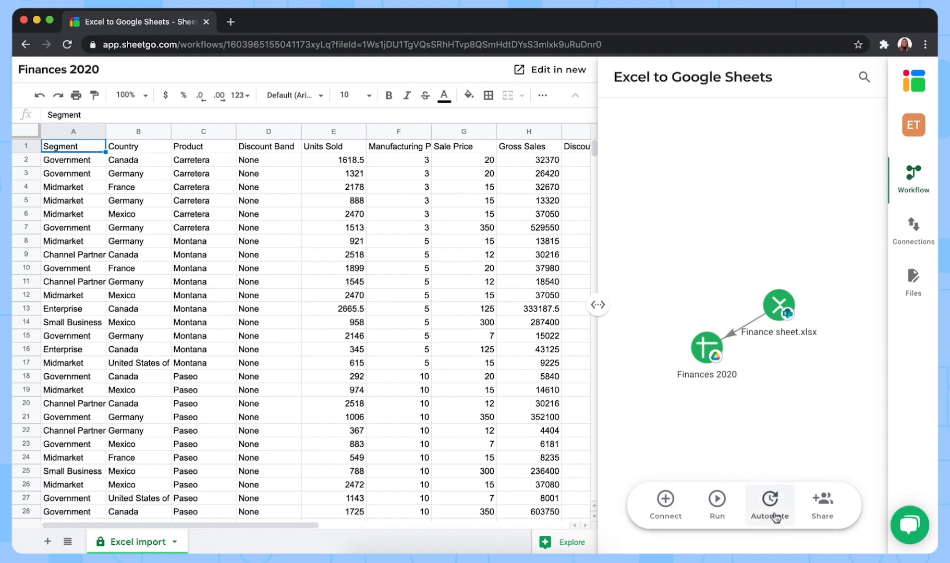
pyautogui.moveTo(716, 503)
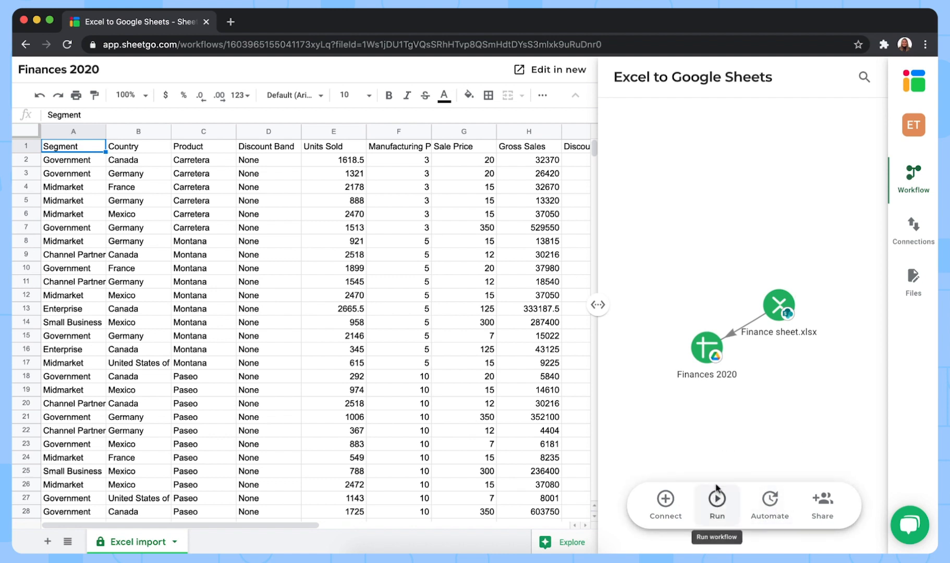
pyautogui.moveTo(769, 504)
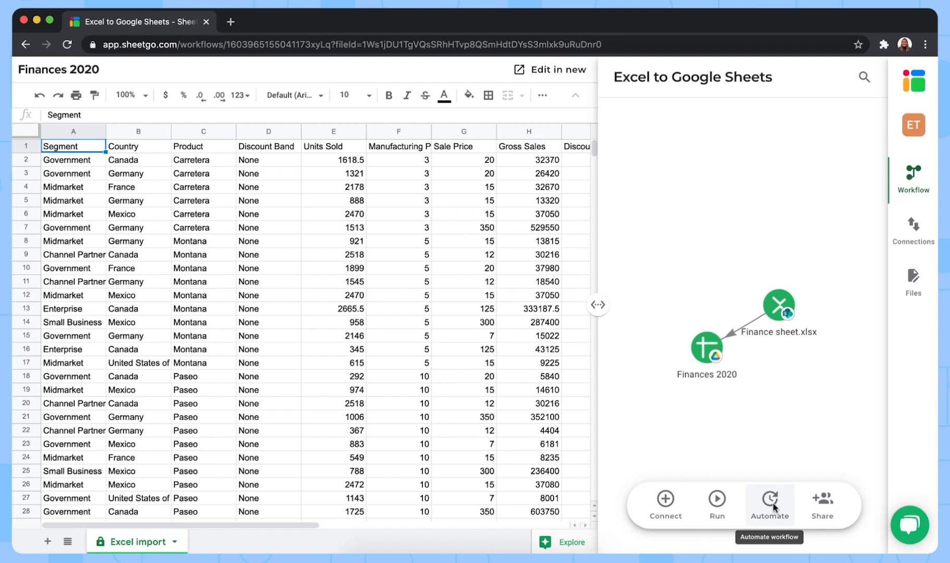
pyautogui.moveTo(803, 453)
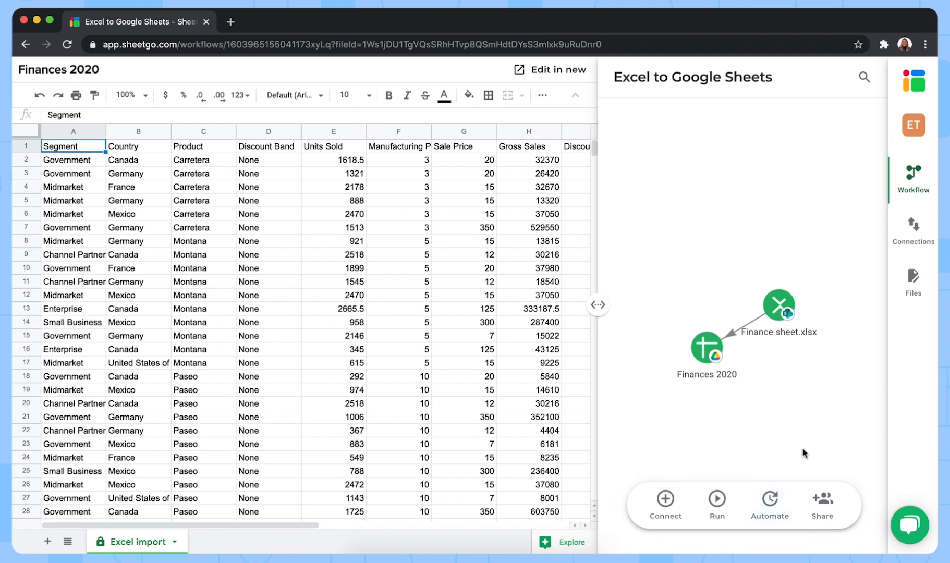
pyautogui.moveTo(822, 503)
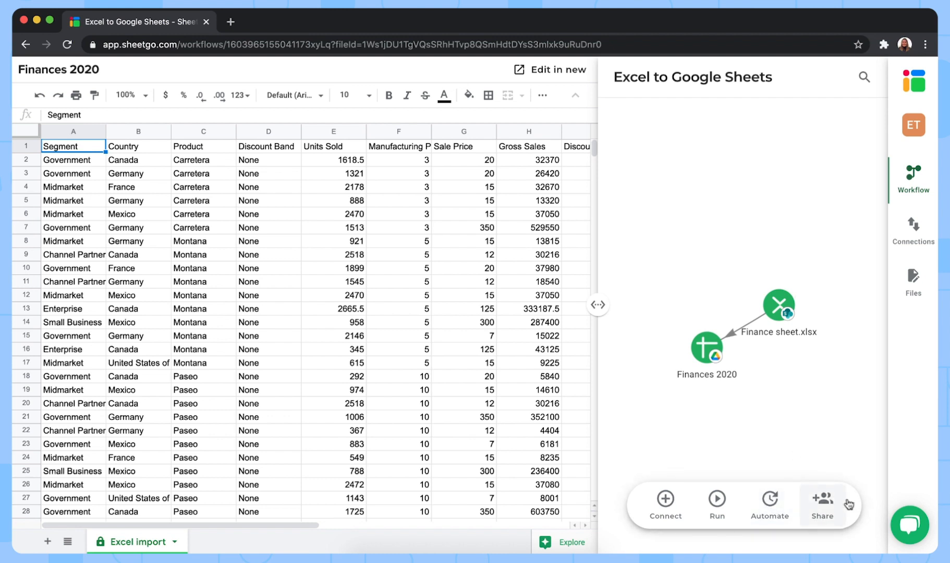
pyautogui.moveTo(822, 503)
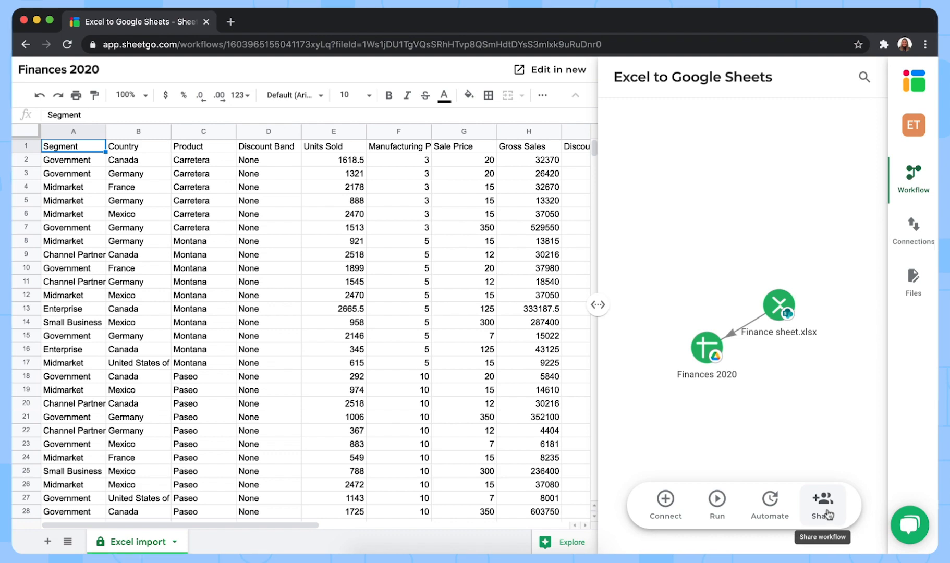